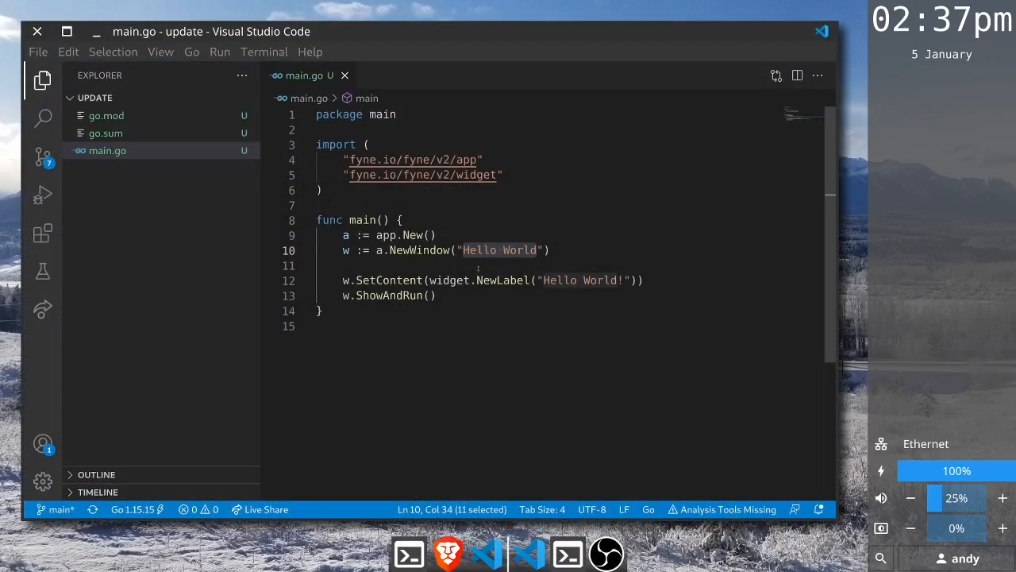
mouse_move(504, 280)
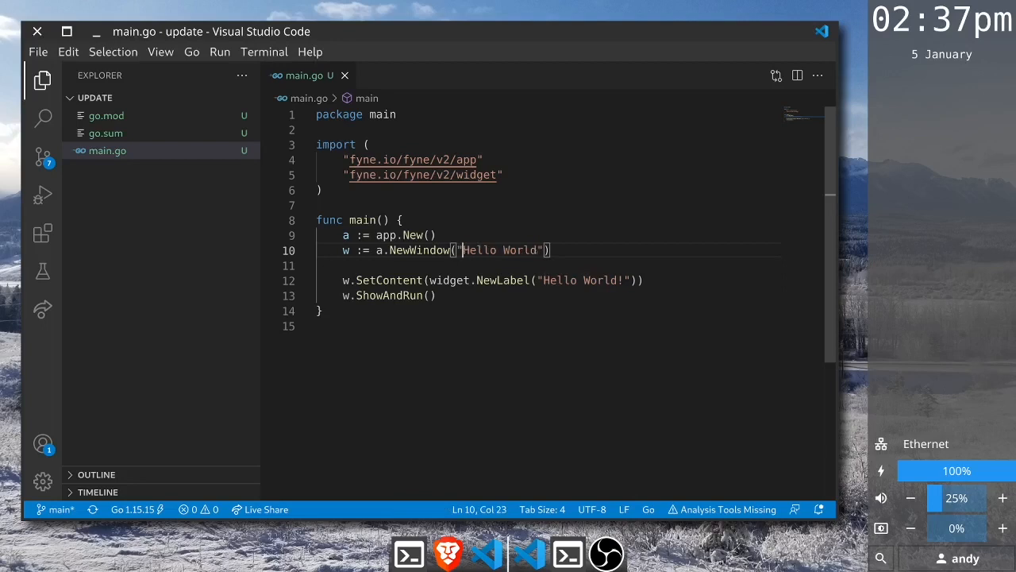
Replace the window title 'Hello World' with 'Clock' in the a.NewWindow call on line 10
double_click(499, 250)
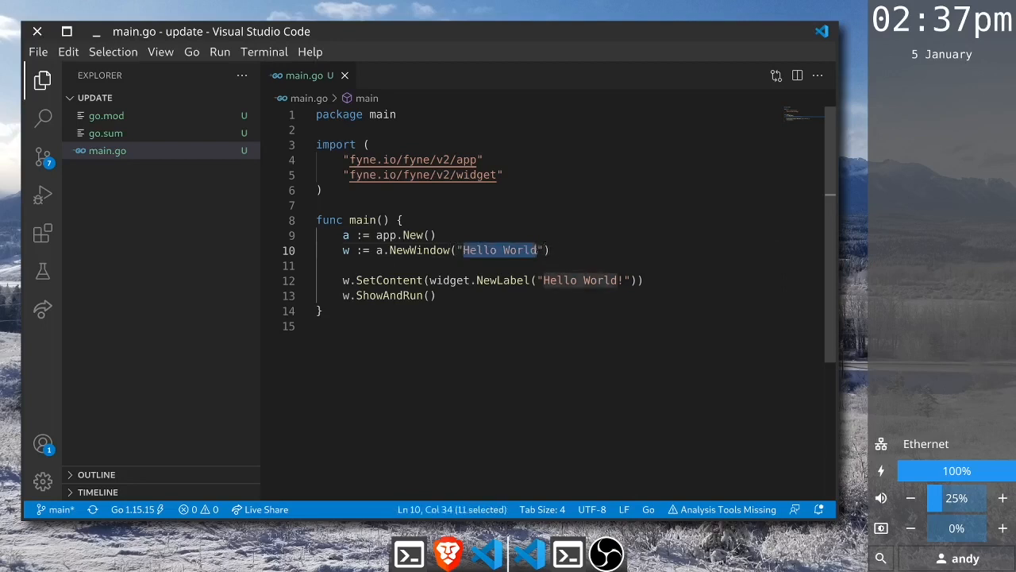
text(Cl)
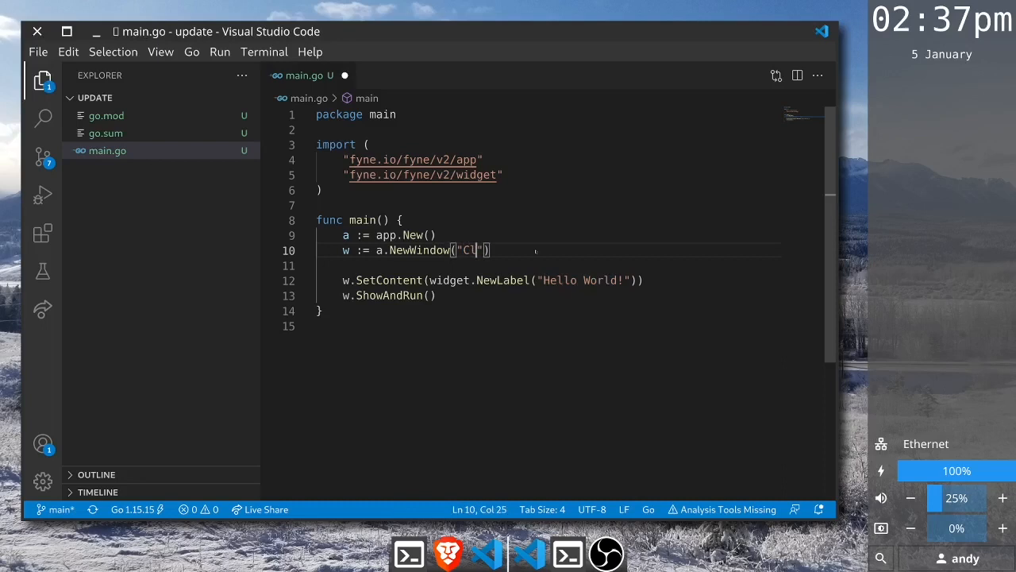
text(ock)
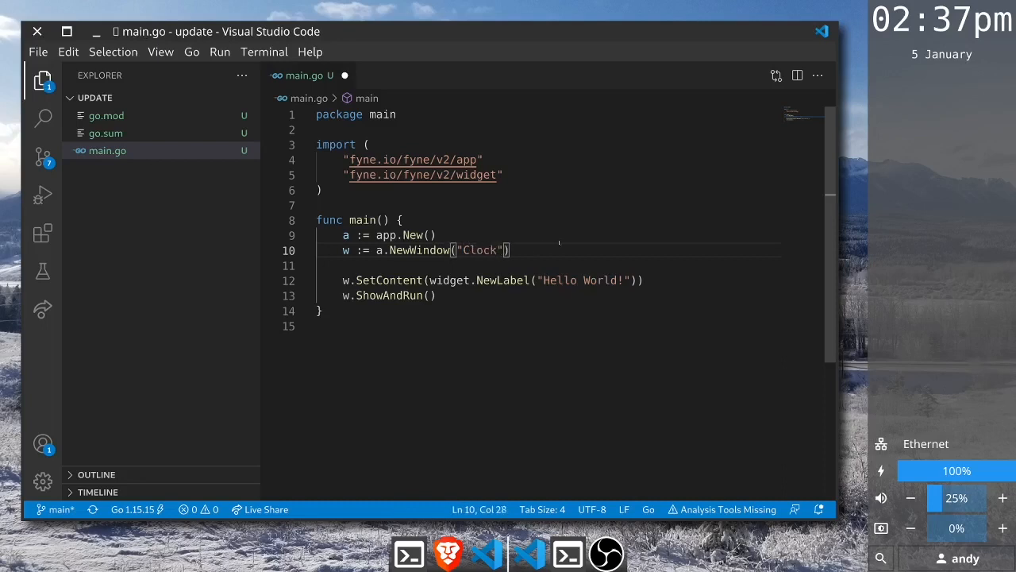
click(633, 280)
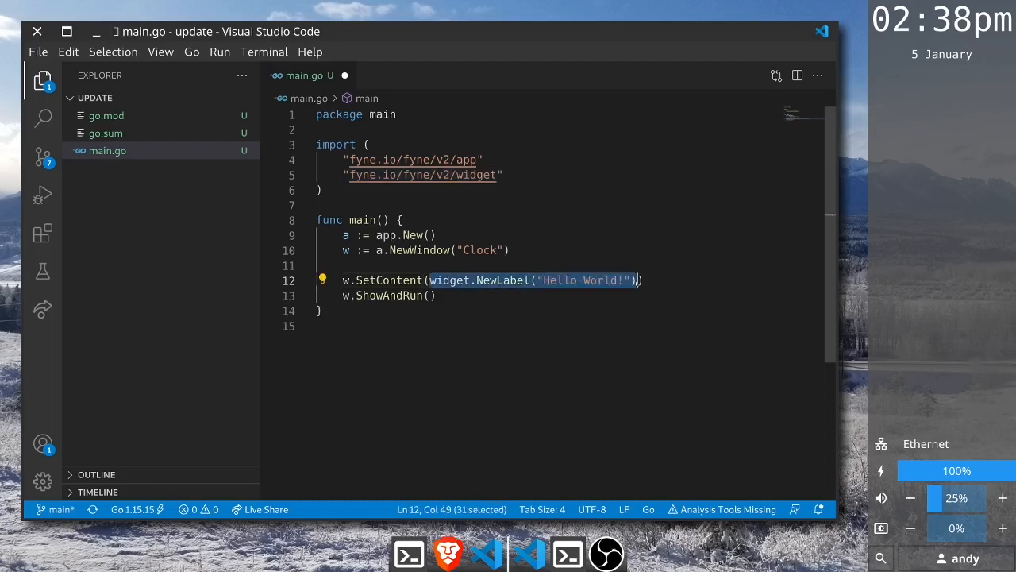
Move widget.NewLabel("Hello World!") into a new clock variable and pass clock to SetContent
key(Delete)
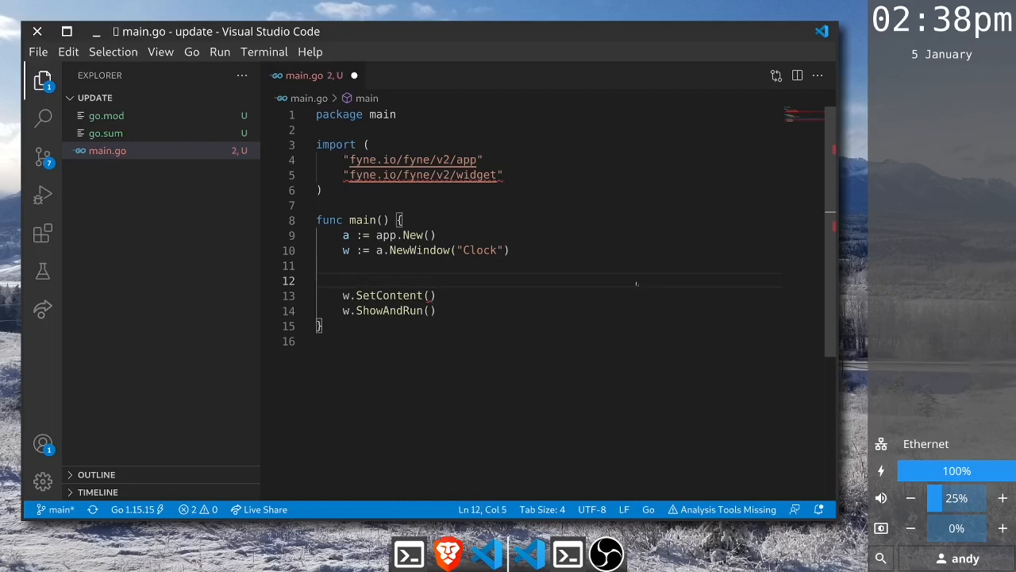
text(clock :=)
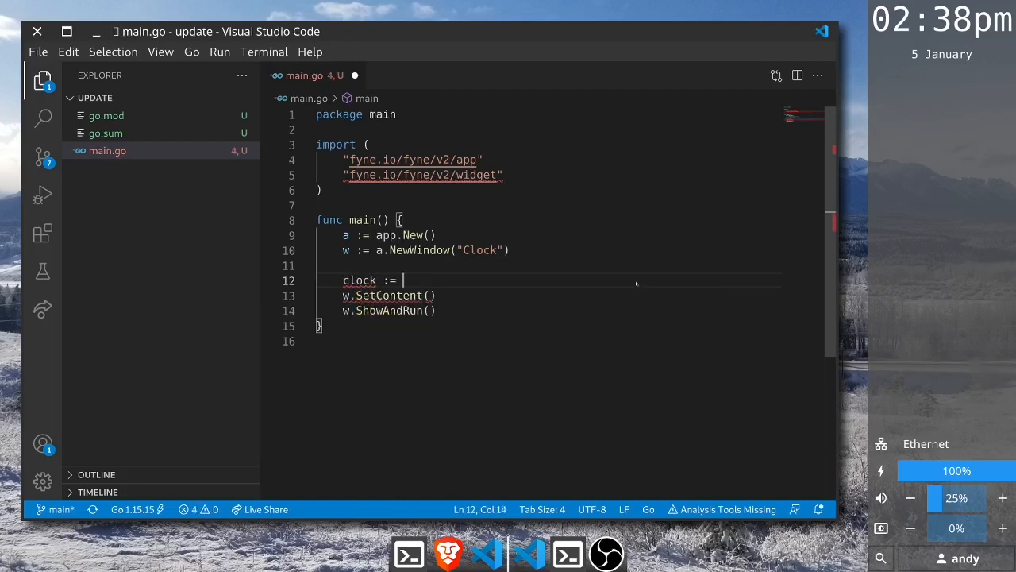
text(widget.NewLabel("Hello World!"))
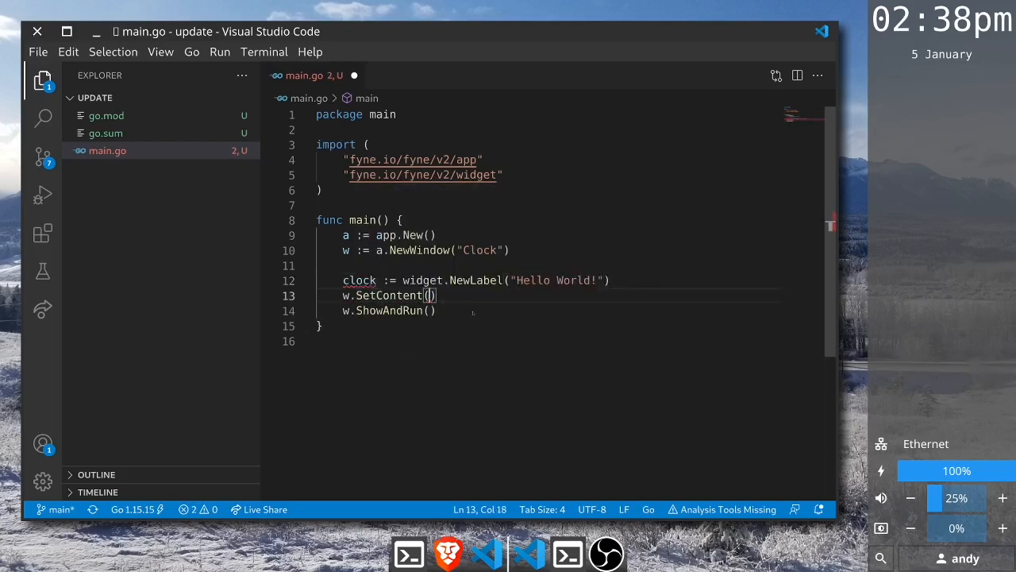
text(clock)
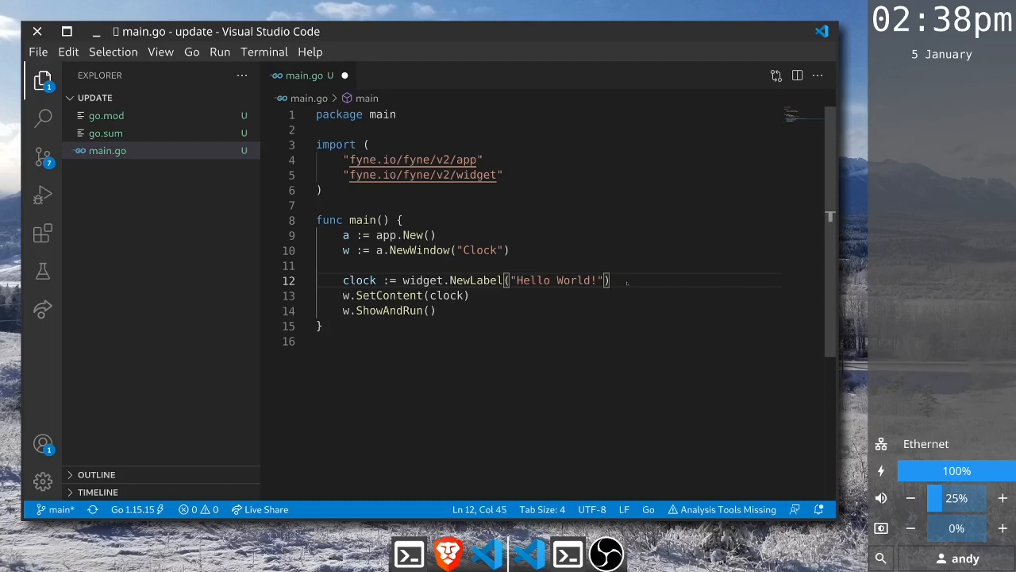
Clear the clock label's 'Hello World!' text and add an updateTime(clock) call
key(Enter)
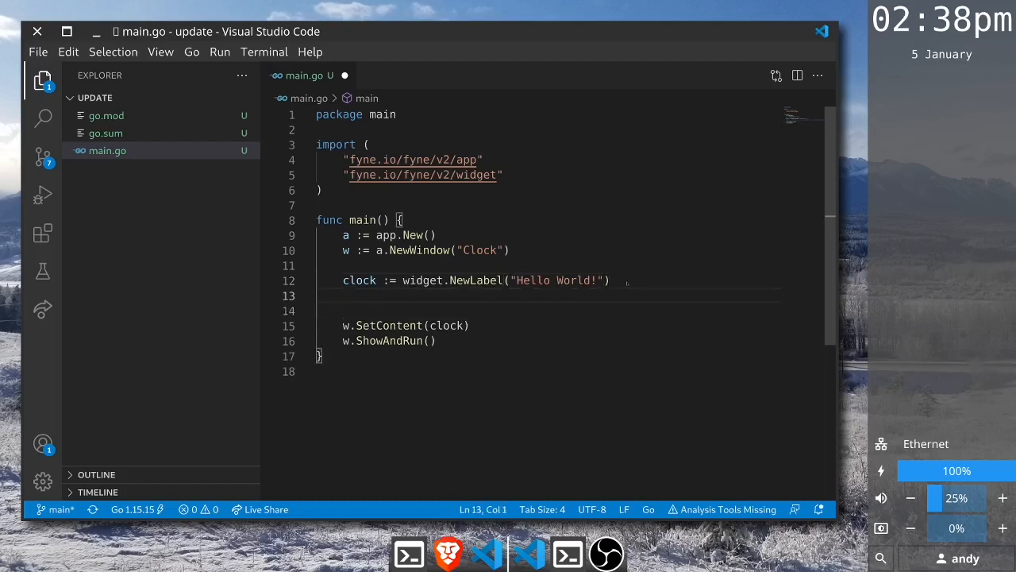
double_click(556, 280)
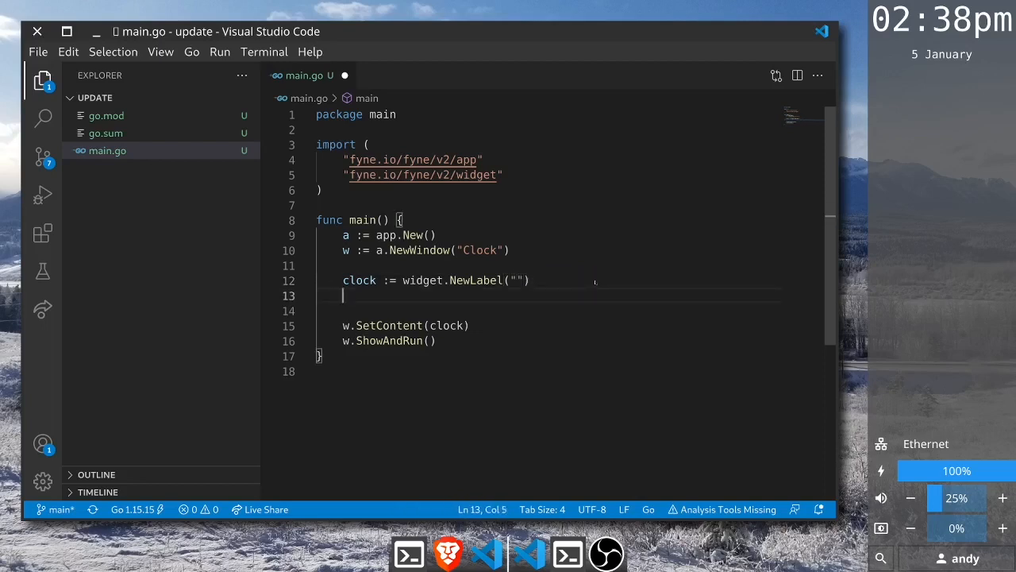
text(updateTim)
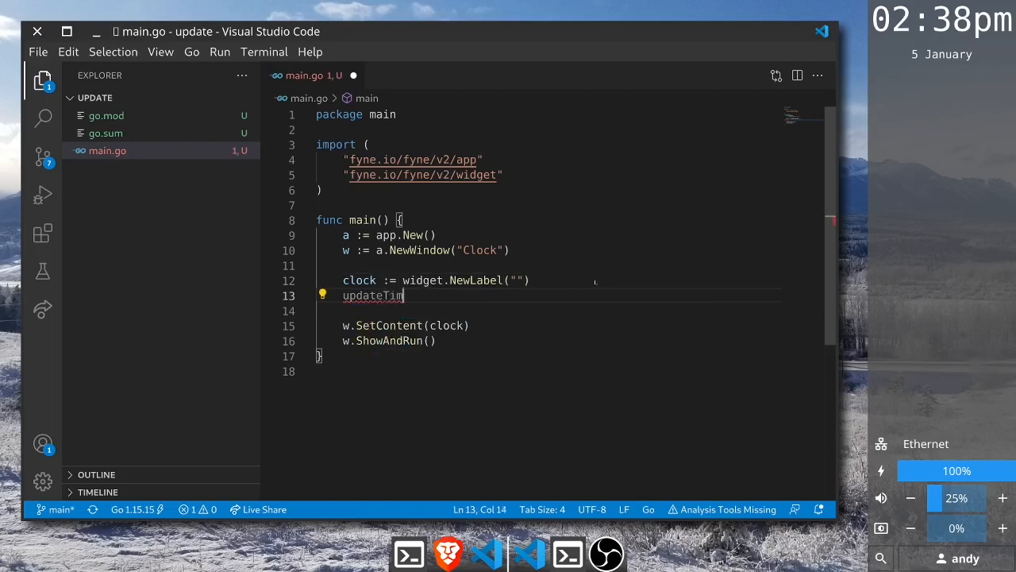
text((clock)
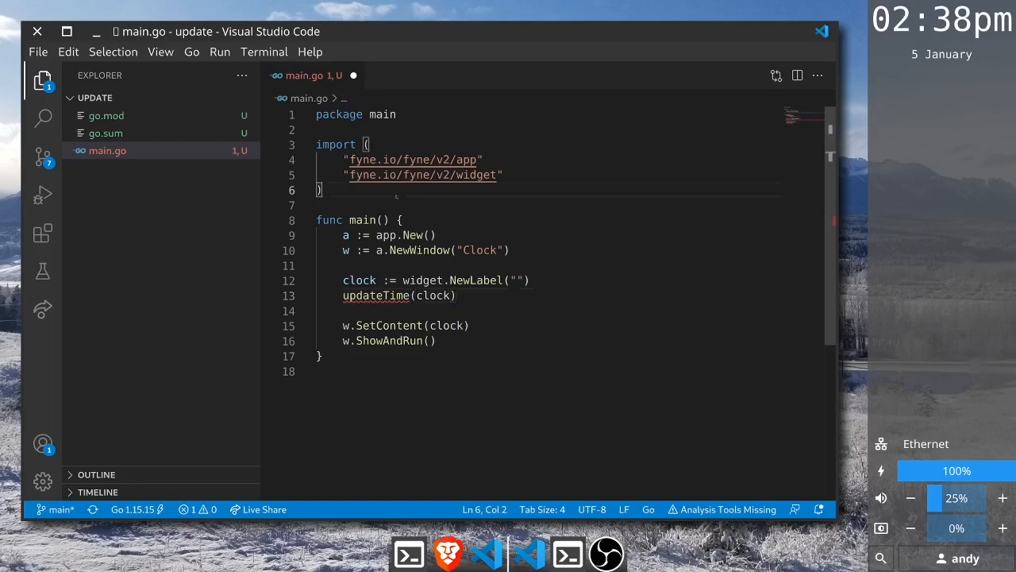
Declare func updateTime(clock *widget.Label) above main, after the imports
key(Enter)
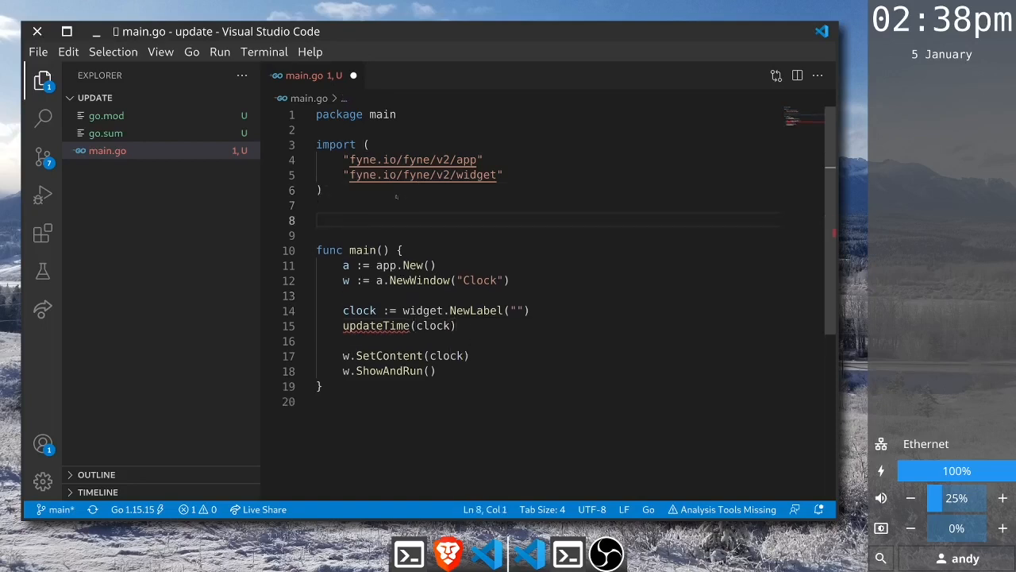
text(func)
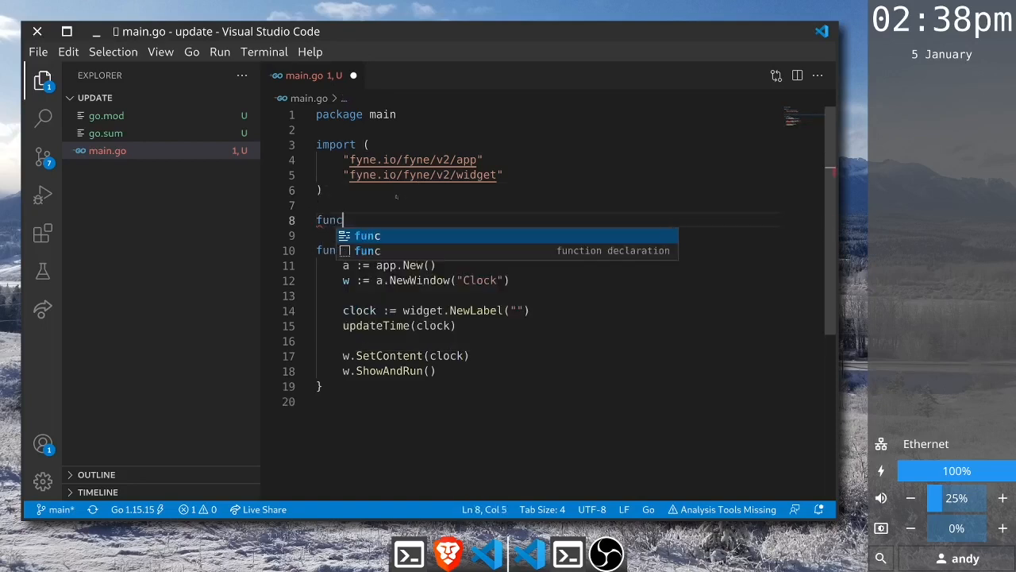
text(updateTime)
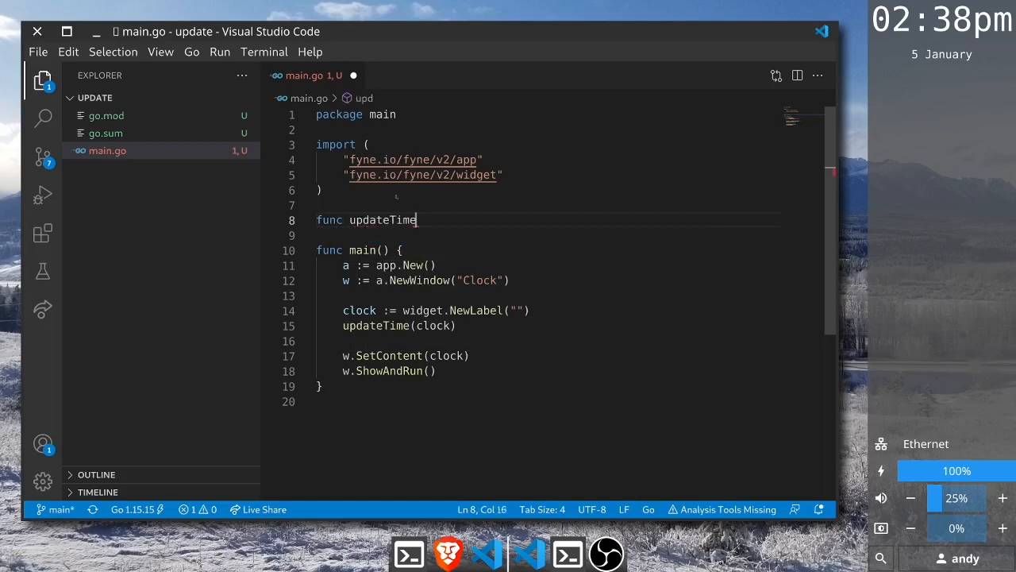
text(())
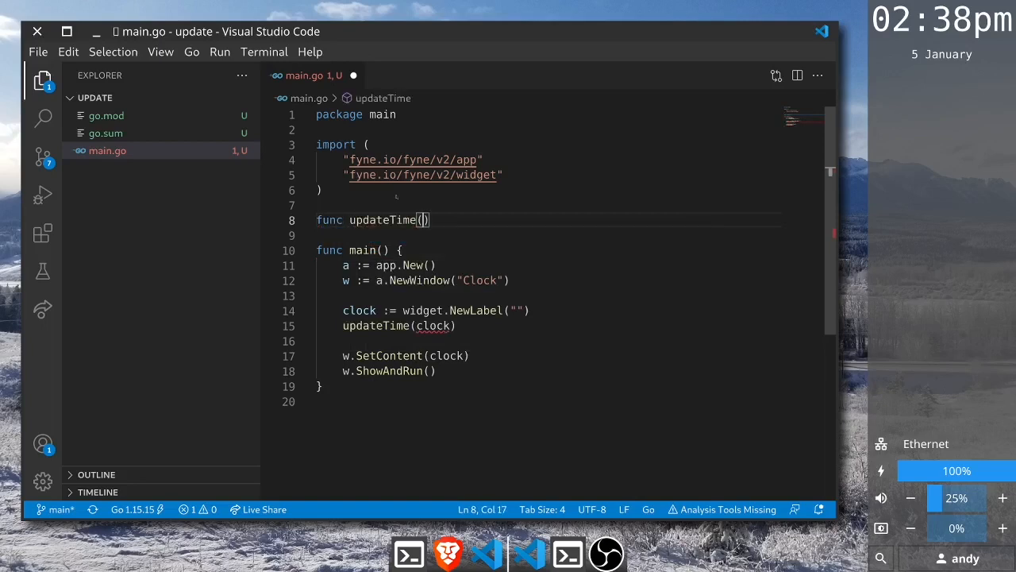
text(clock)
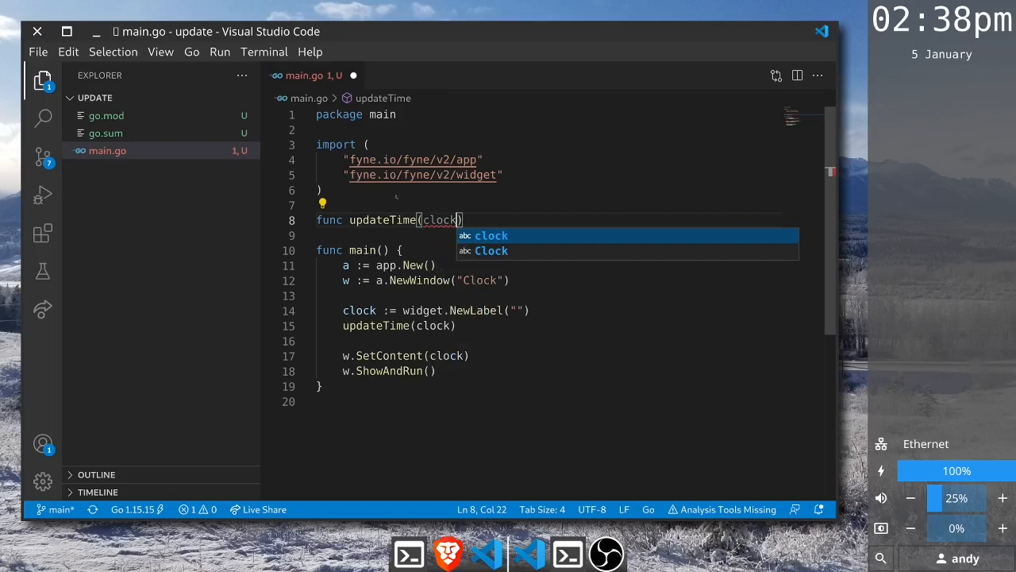
text(*widget.)
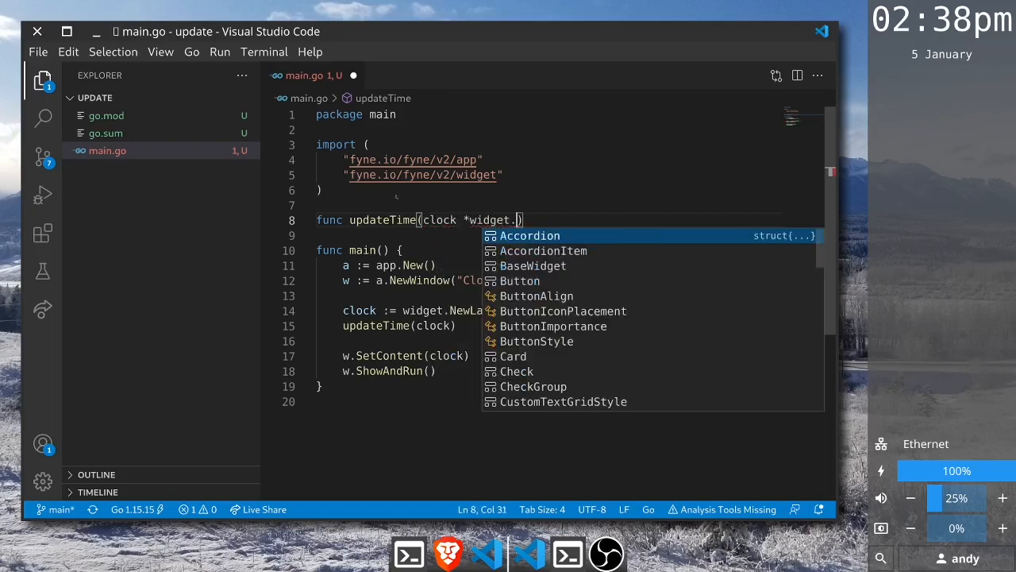
text(Label)
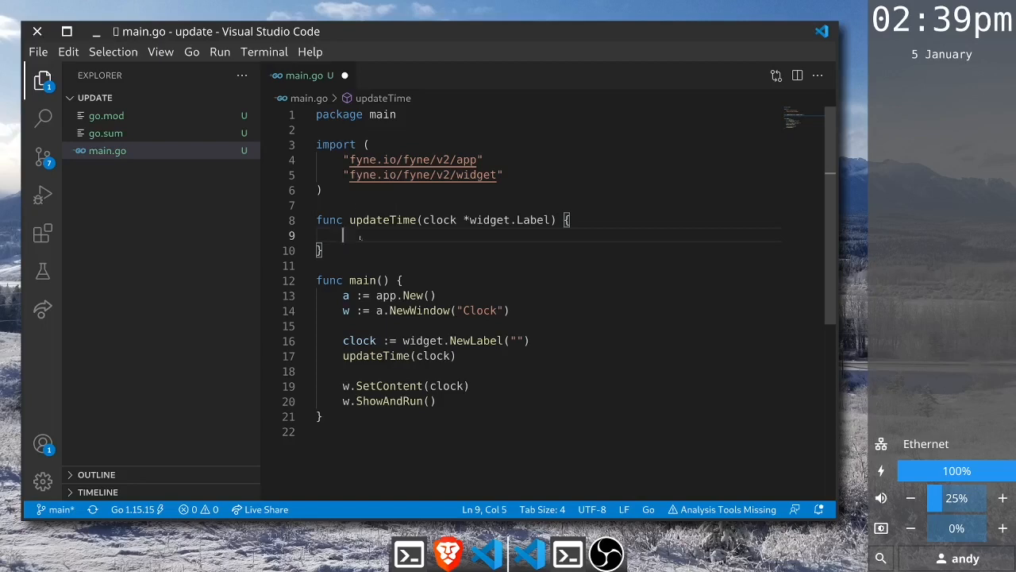
Begin the function body with formatted := time.Now().Format, importing time
text(formatted :=)
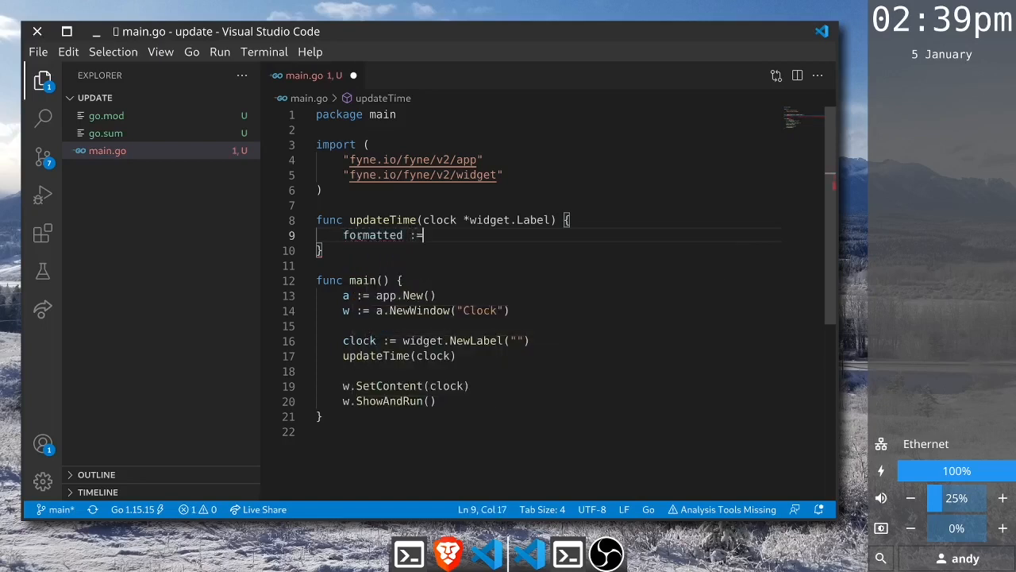
text(time.Now()
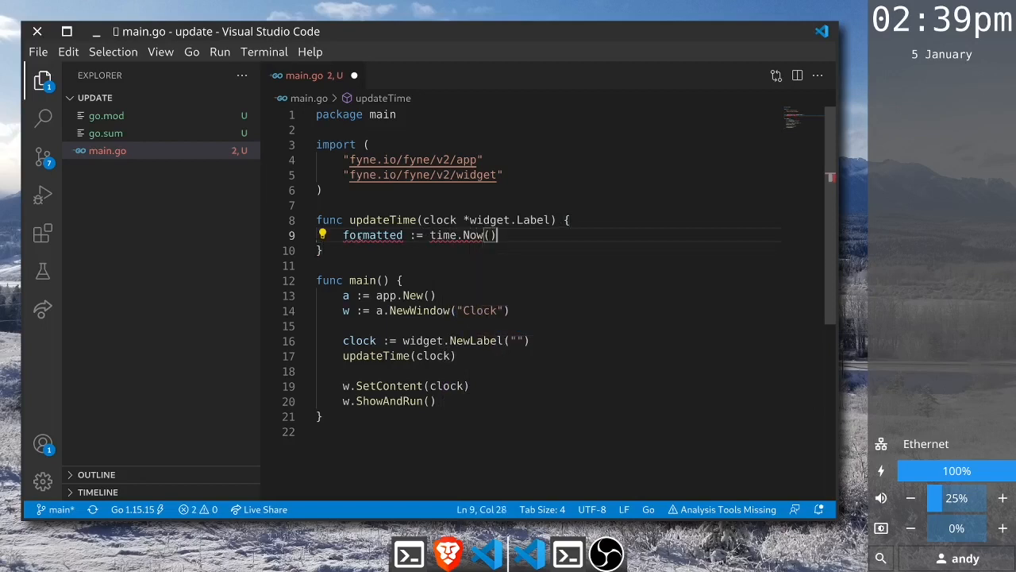
text(.Fo)
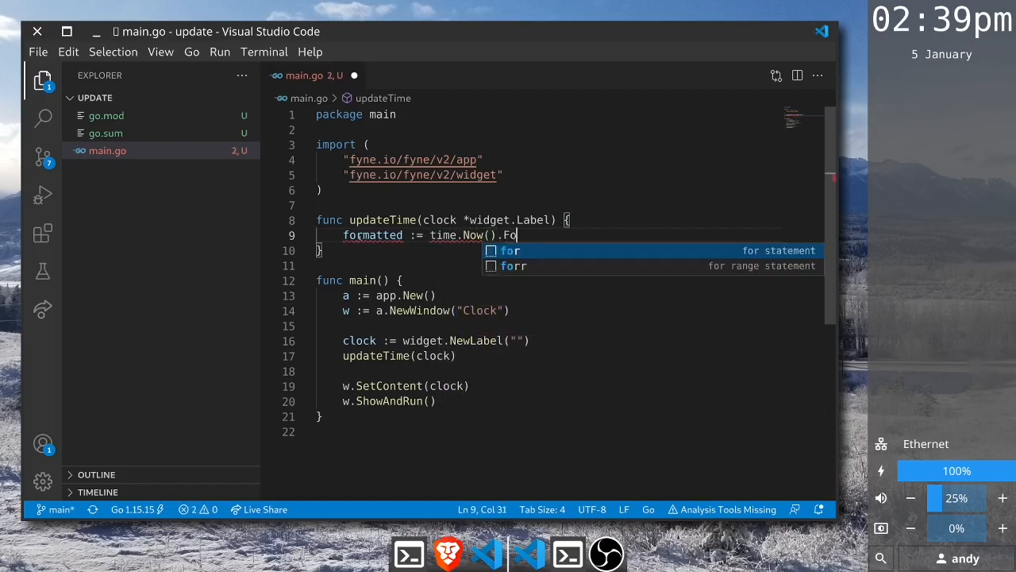
text(rmat)
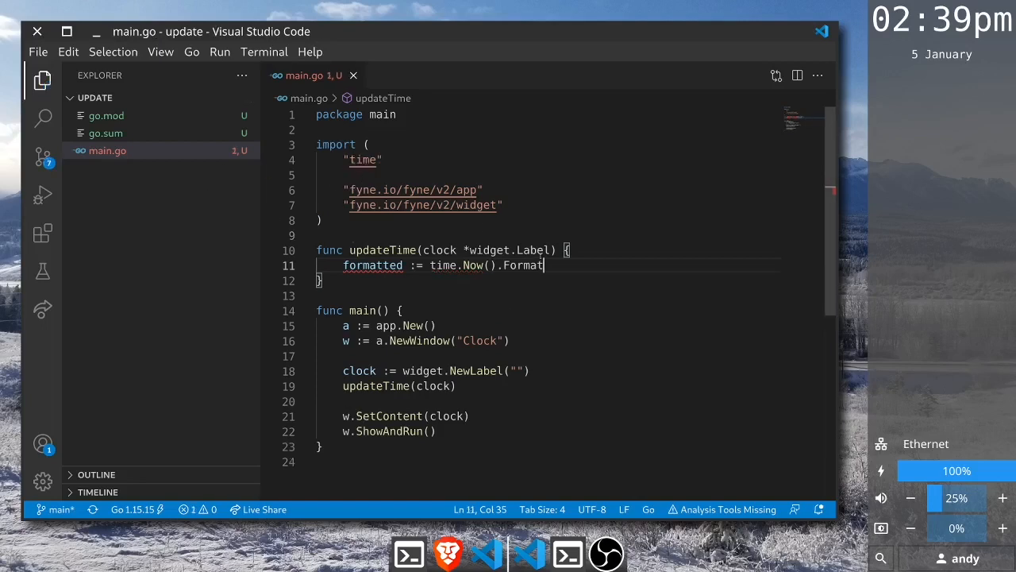
Format the time as "The time is: 03:04:05" and call clock.SetText(formatted)
text(()
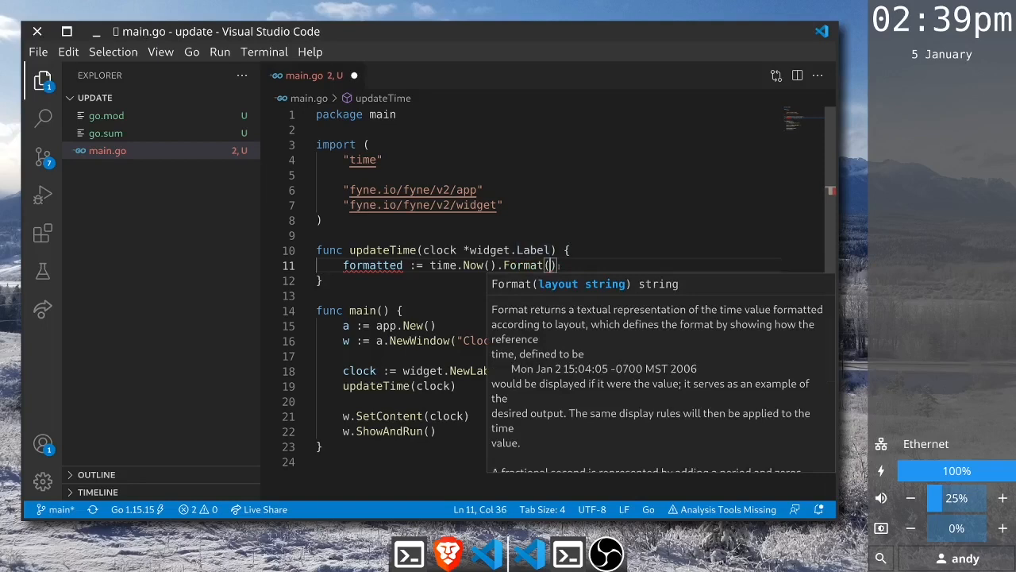
text(")
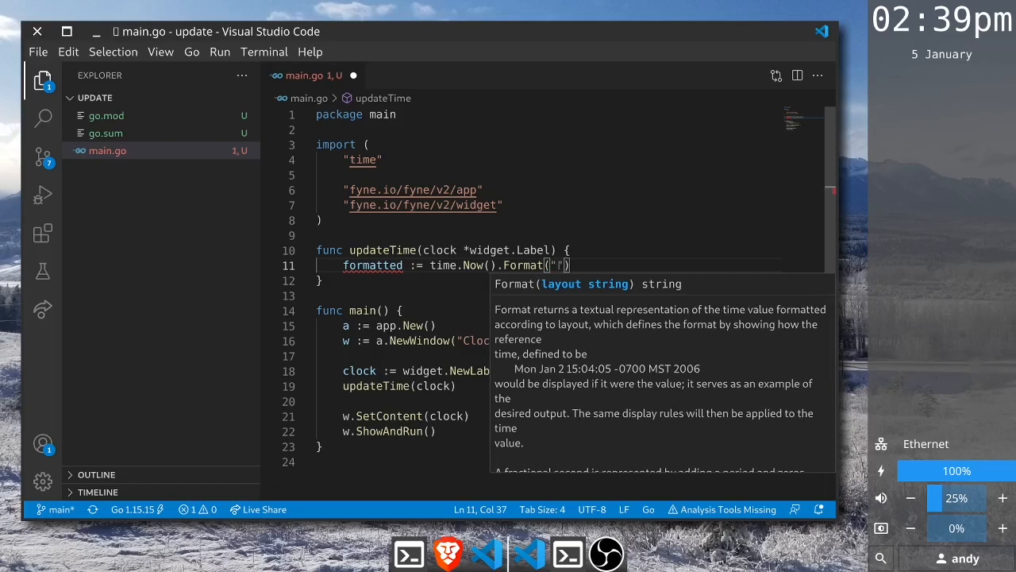
text(03)
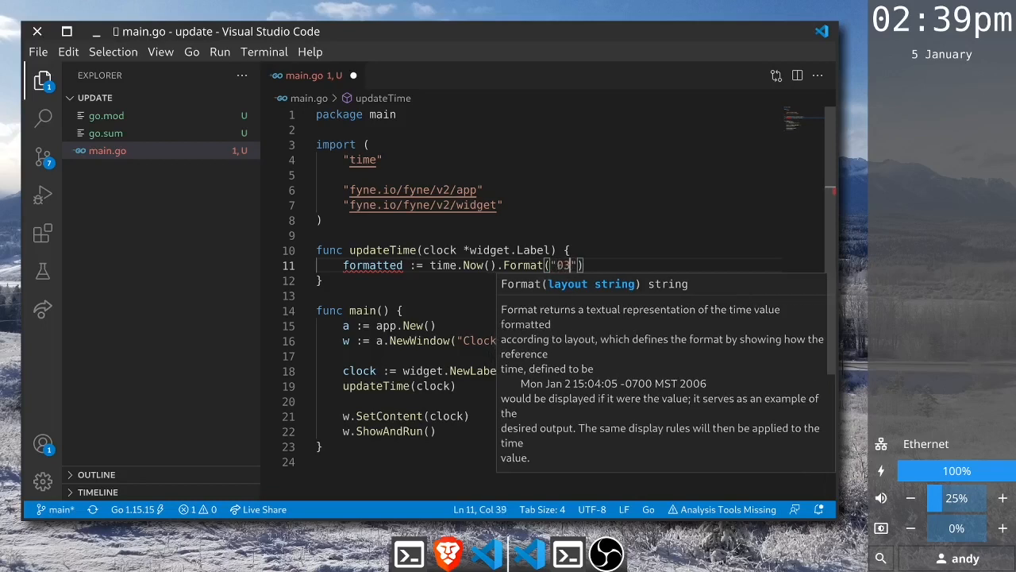
text(:)
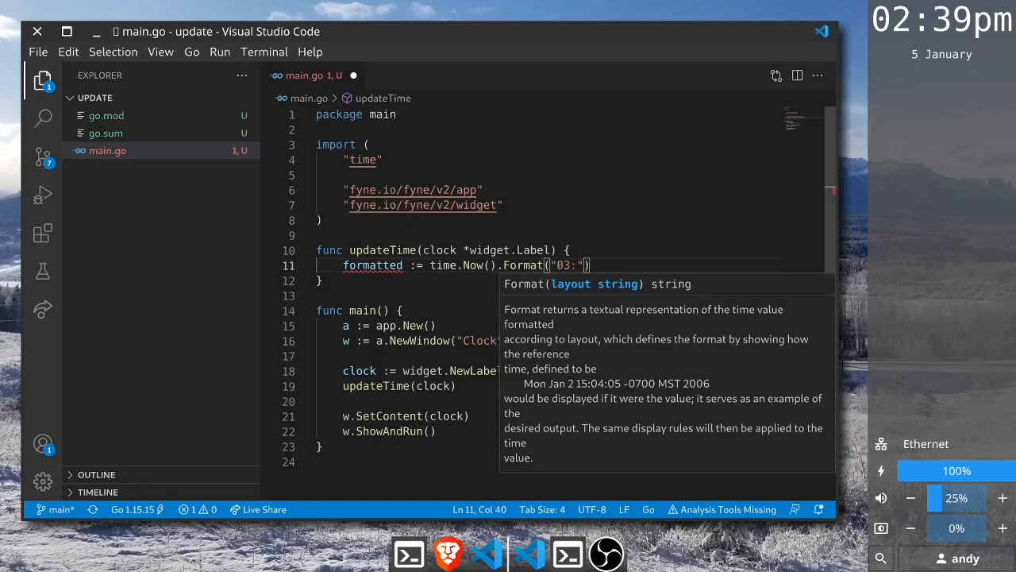
text(04:)
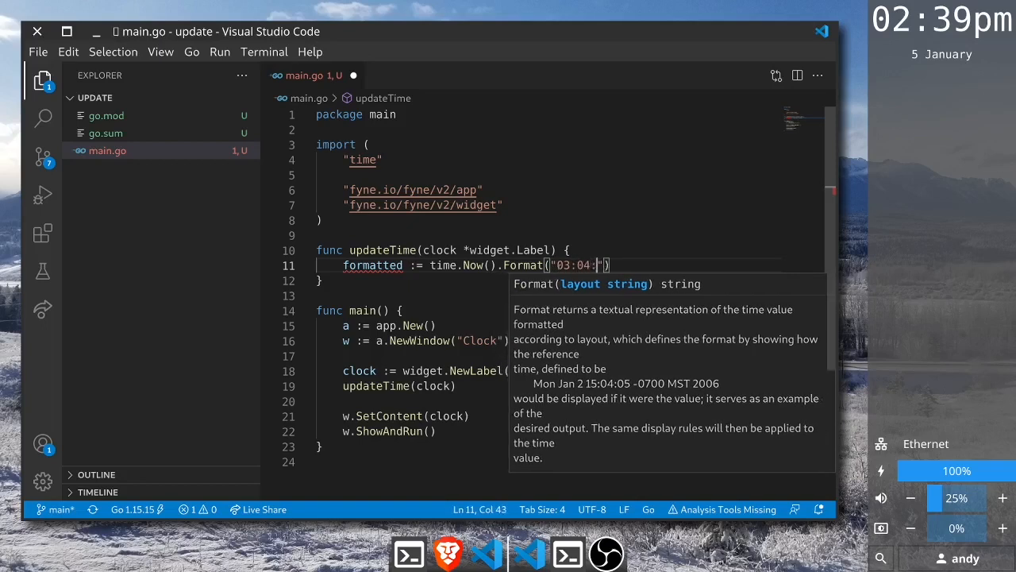
text(05)
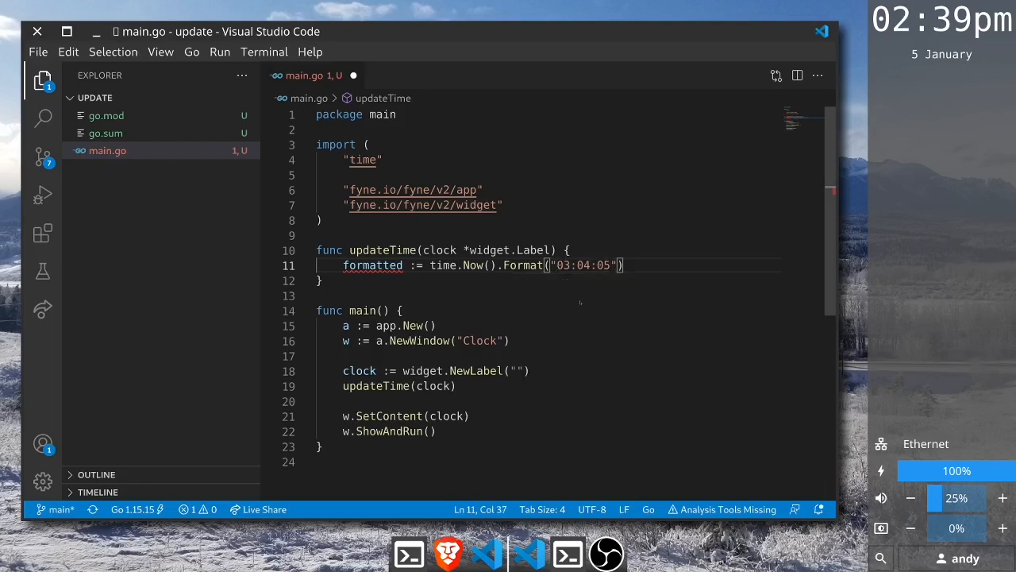
text(The time is:)
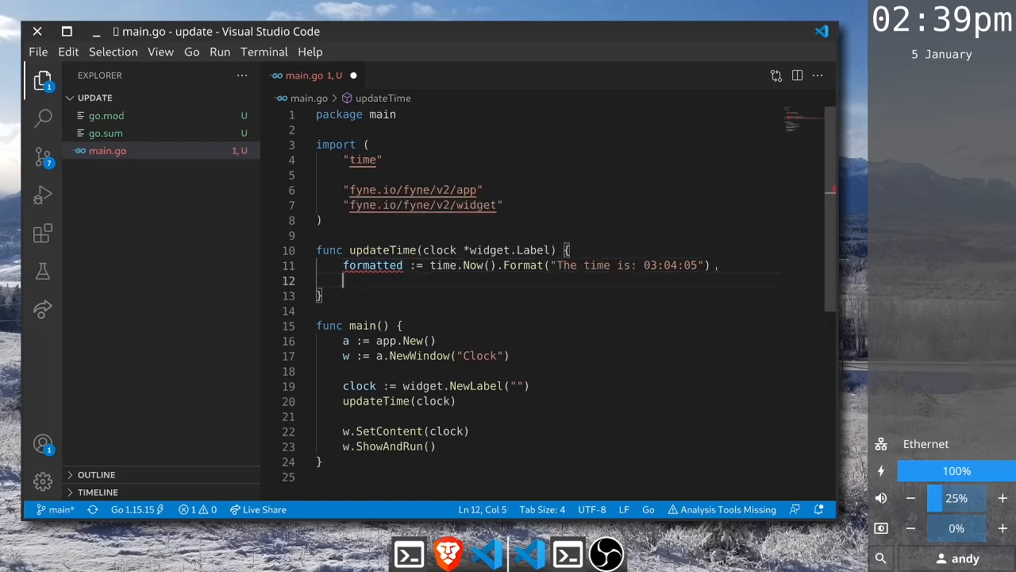
text(clock.SetText()
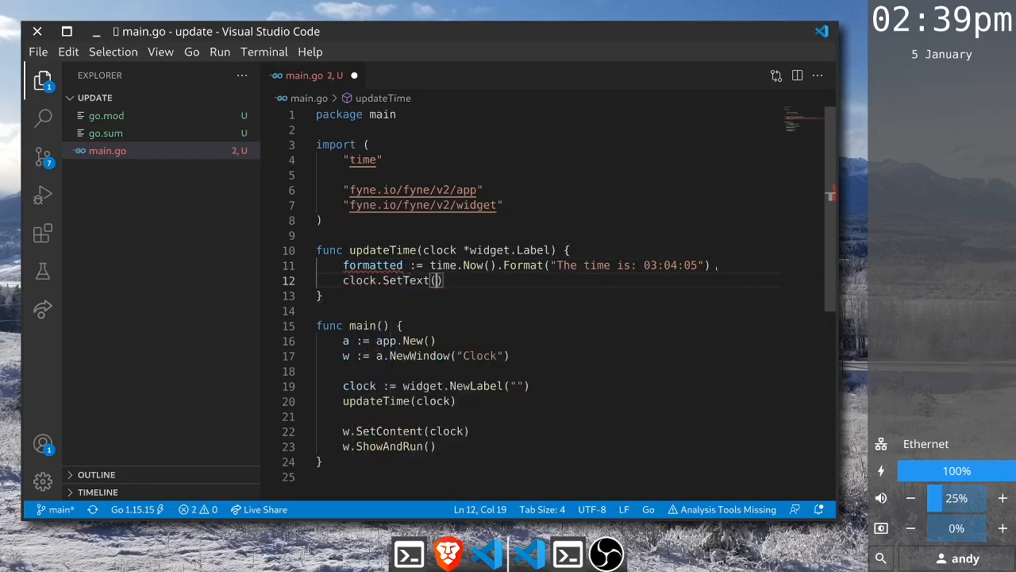
text(formatted)
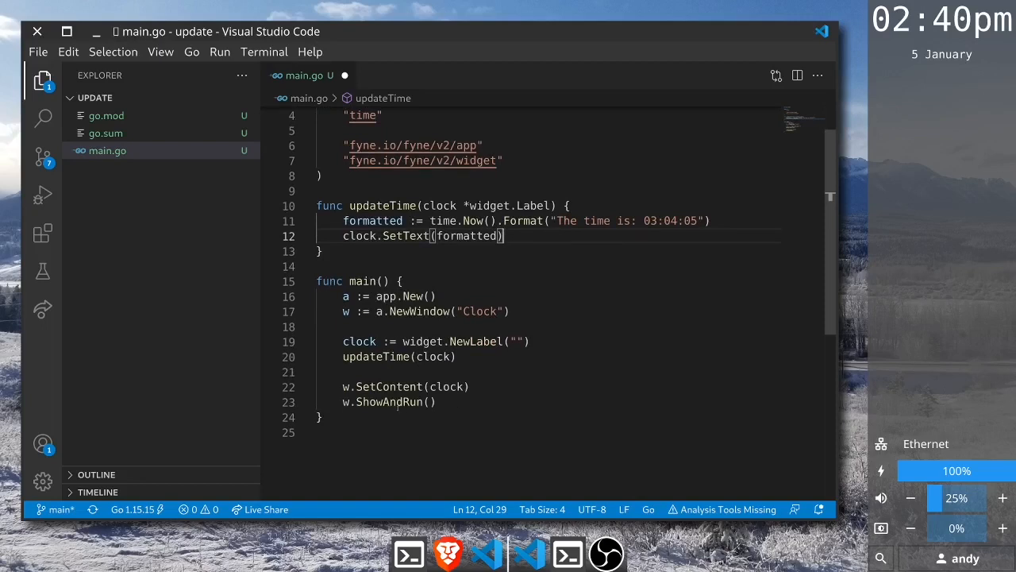
mouse_move(397, 402)
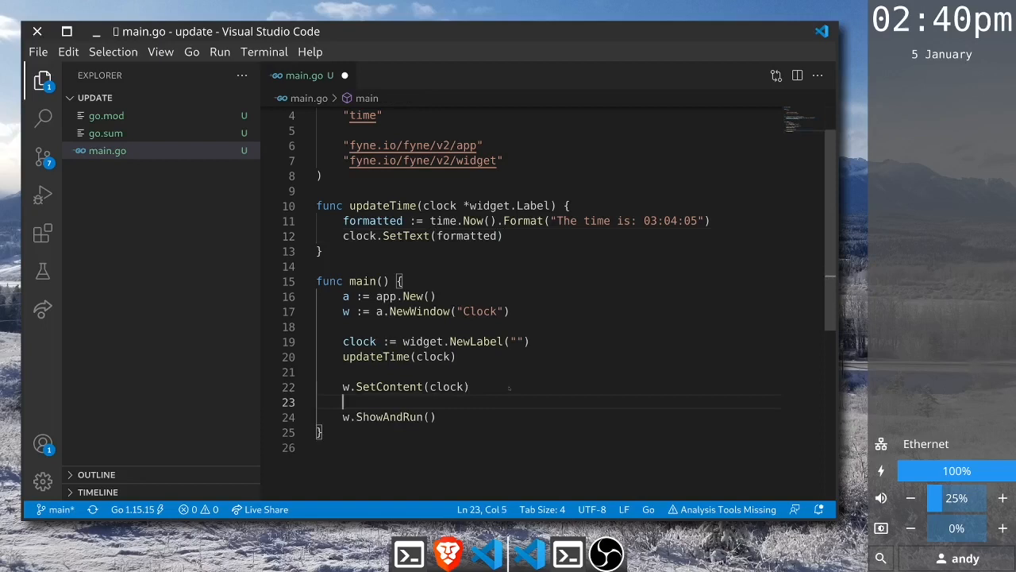
Add go func() { for range time.Tick(time.Second) { updateTime(clock) } }() after SetContent
text(go f)
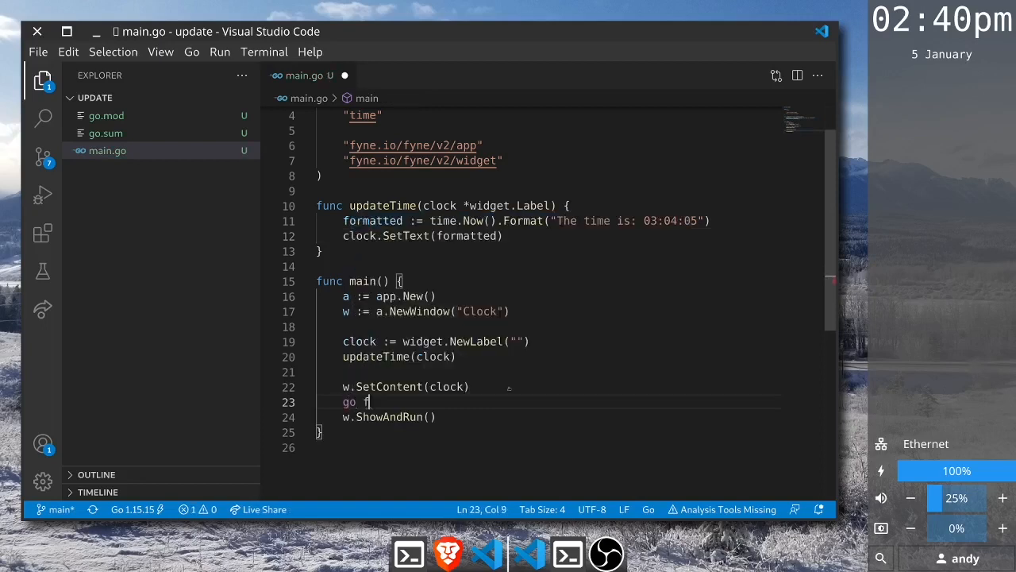
text(unc() {)
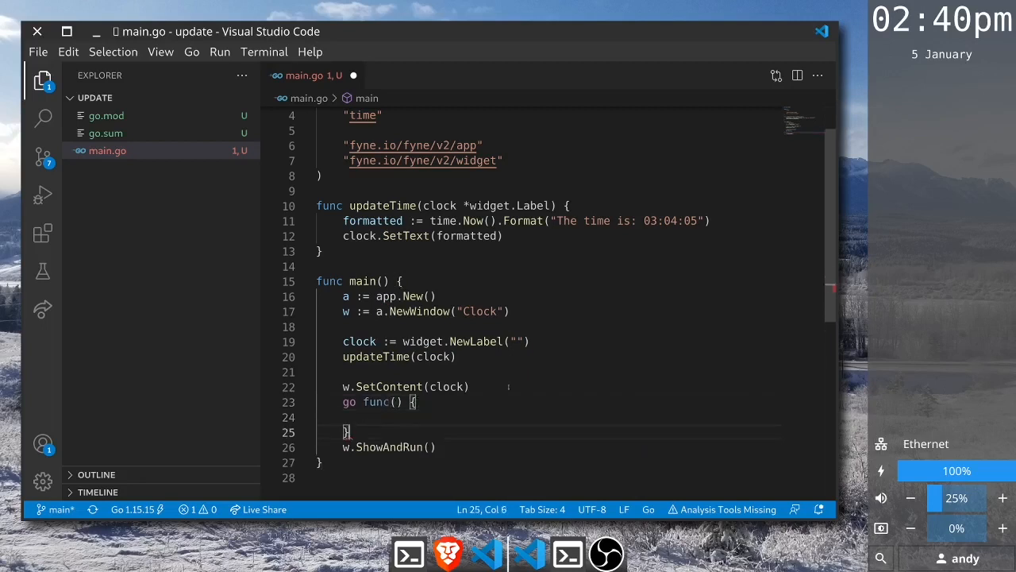
text(())
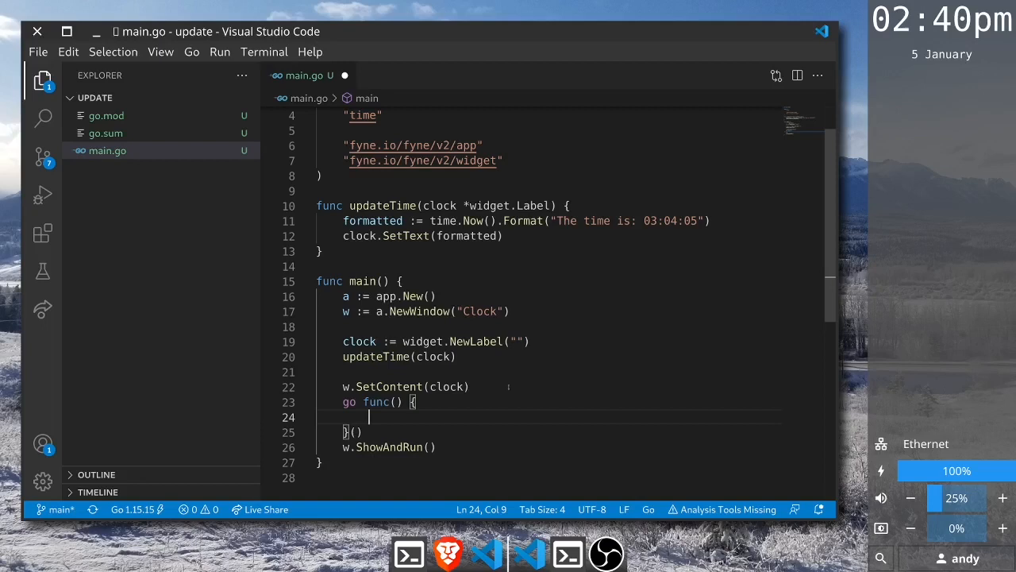
text(for)
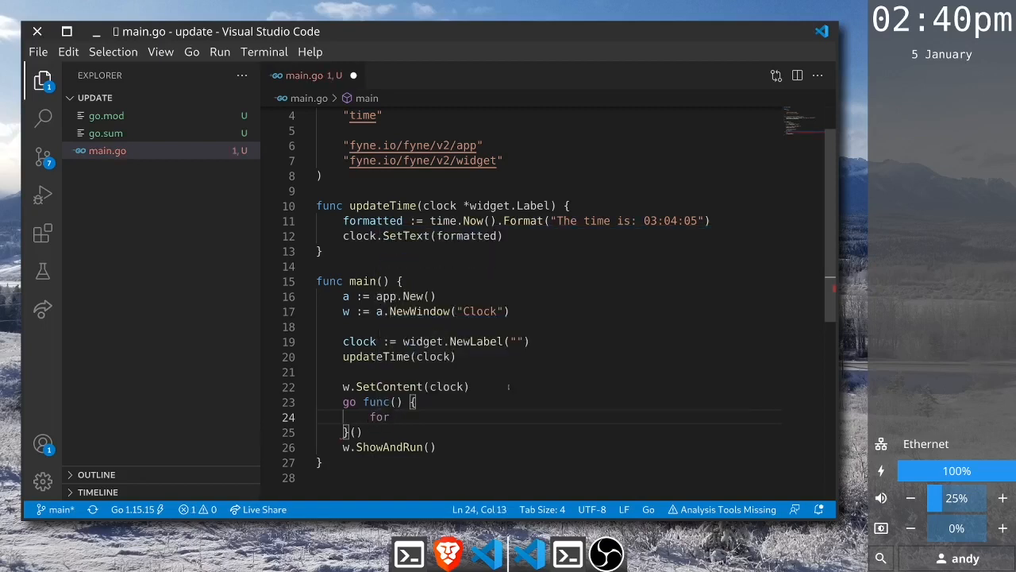
text(range)
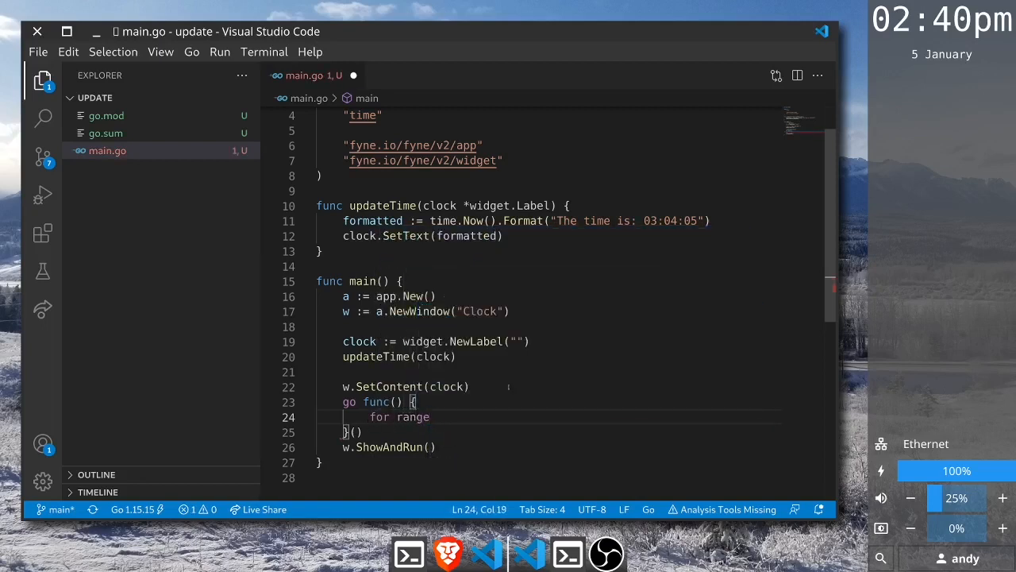
text(time)
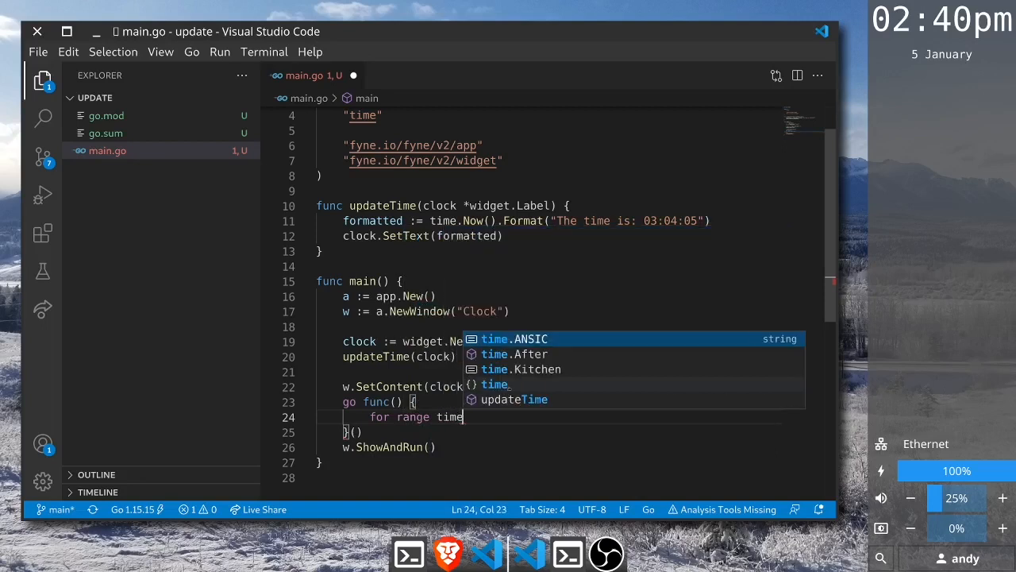
text(.Ti)
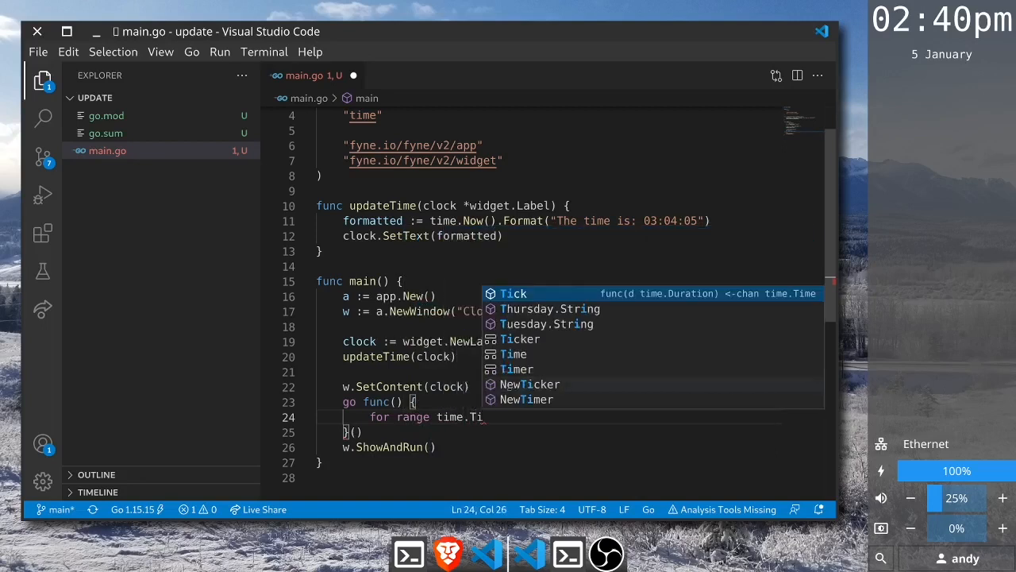
click(513, 293)
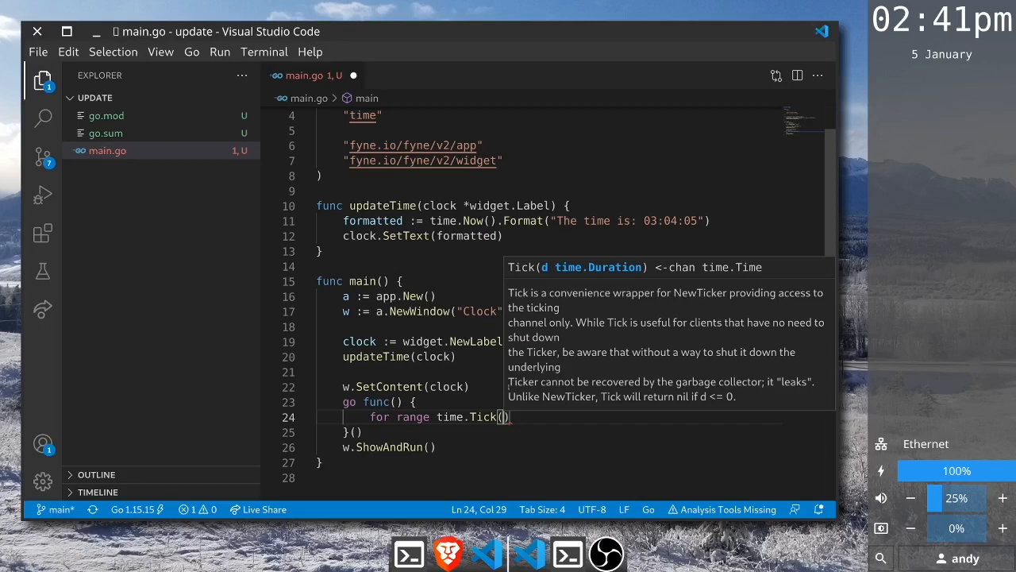
text(time.Second)
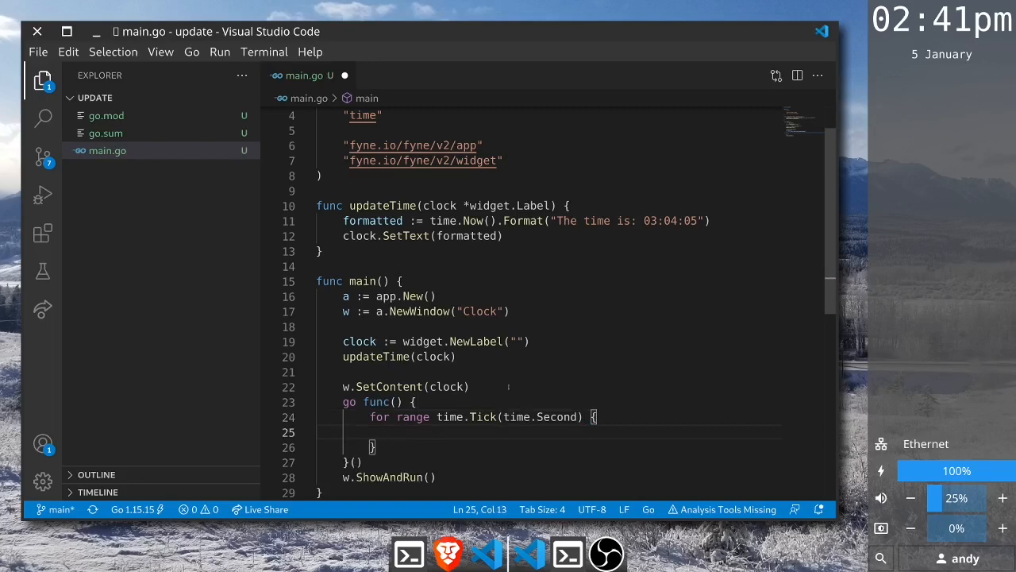
text(updateTime(clock)
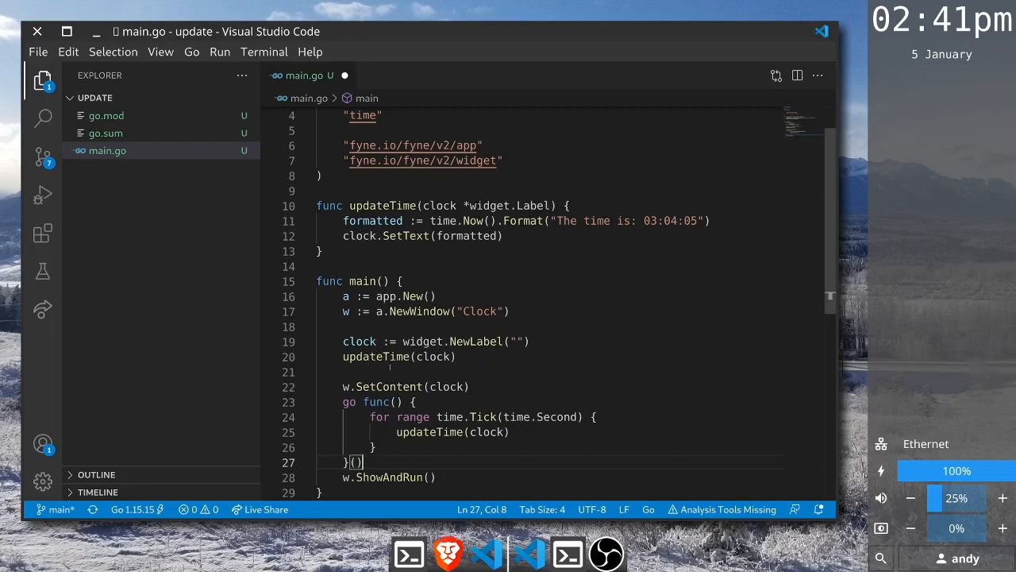
mouse_move(498, 407)
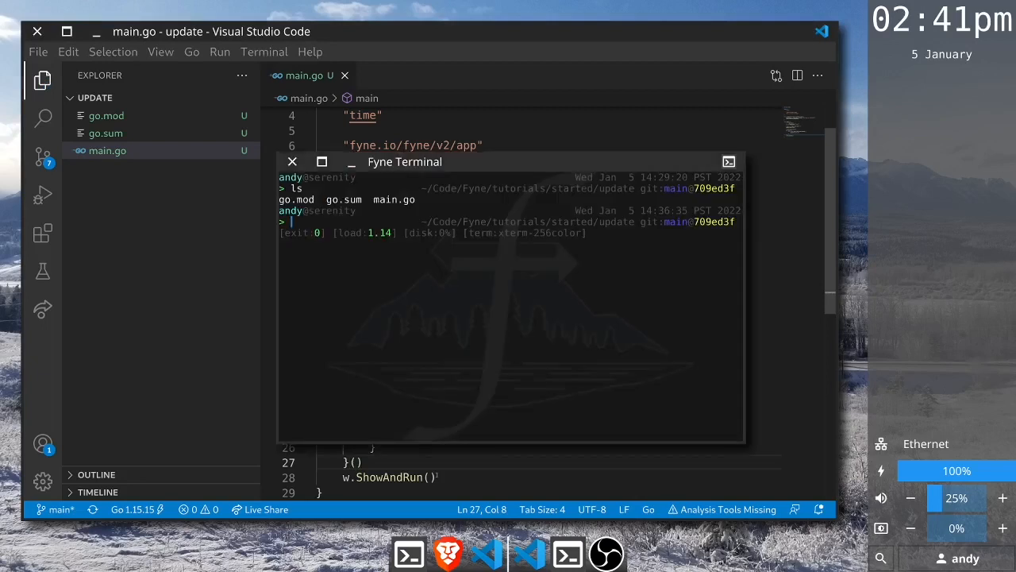
Run 'go run .' in Fyne Terminal to launch the clock window
text(go run .)
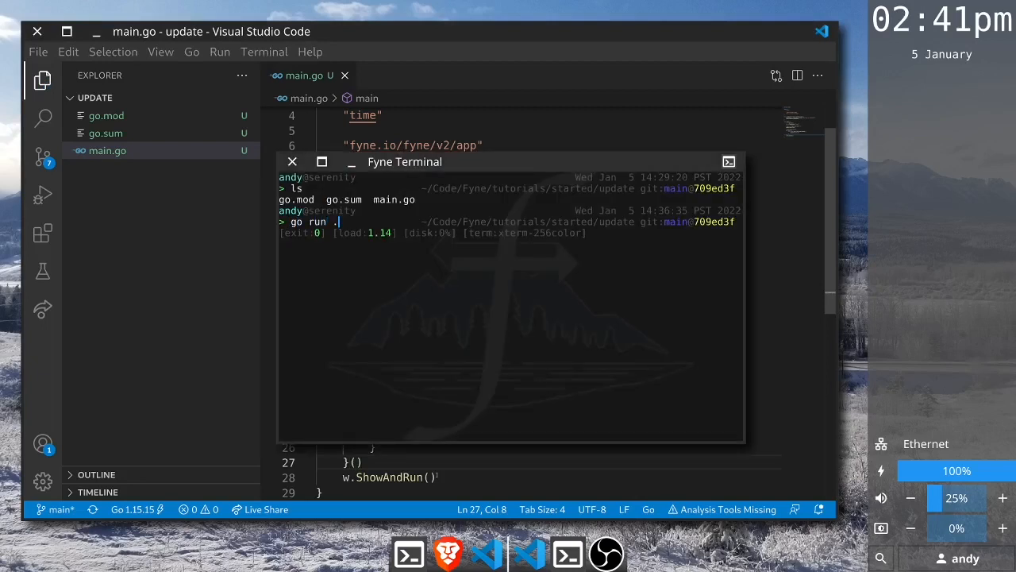
key(Return)
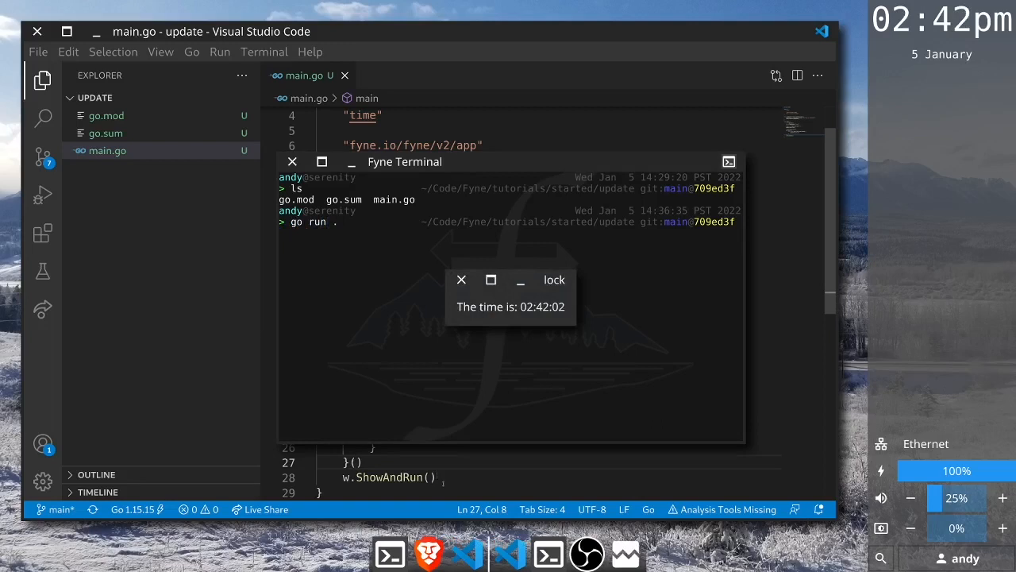